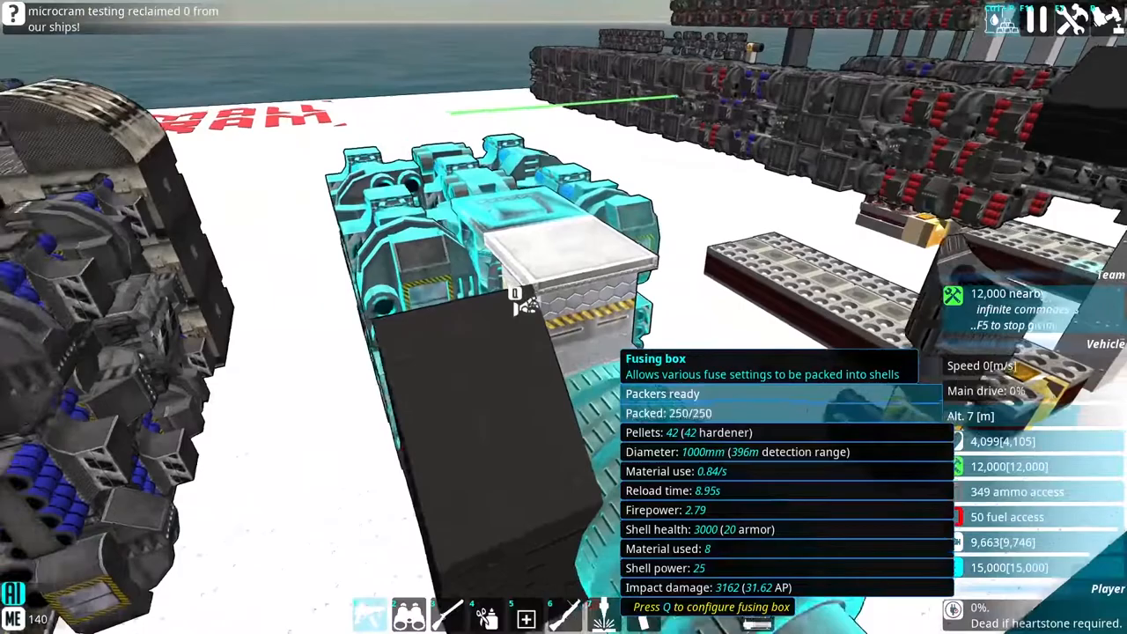
{"action": "key", "text": "q"}
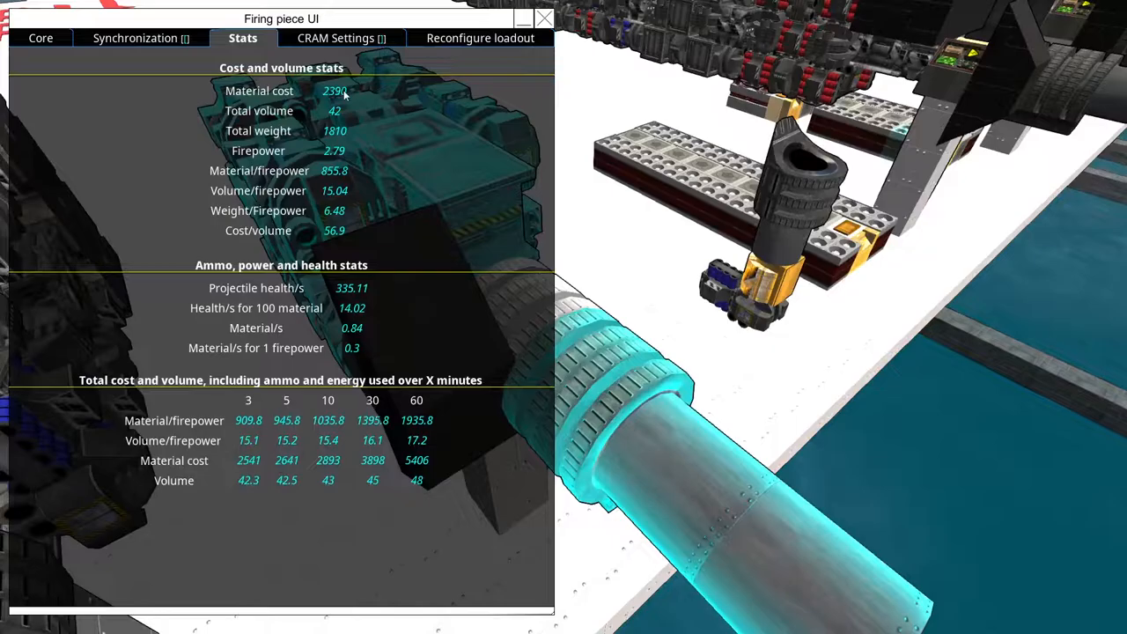
{"action": "left_click", "coordinate": [544, 19]}
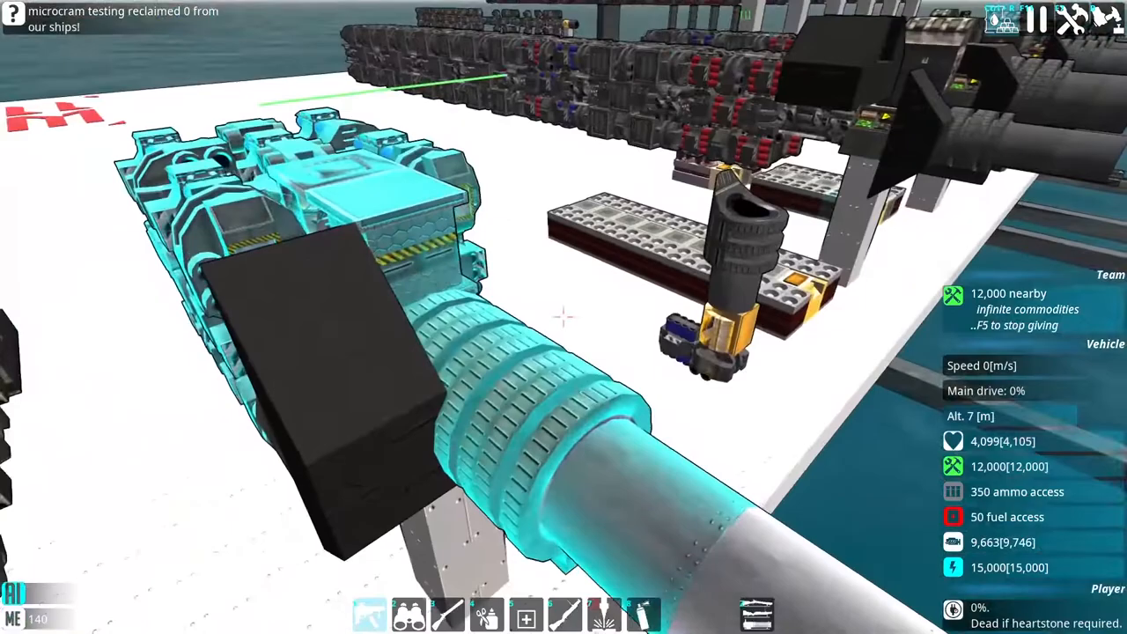